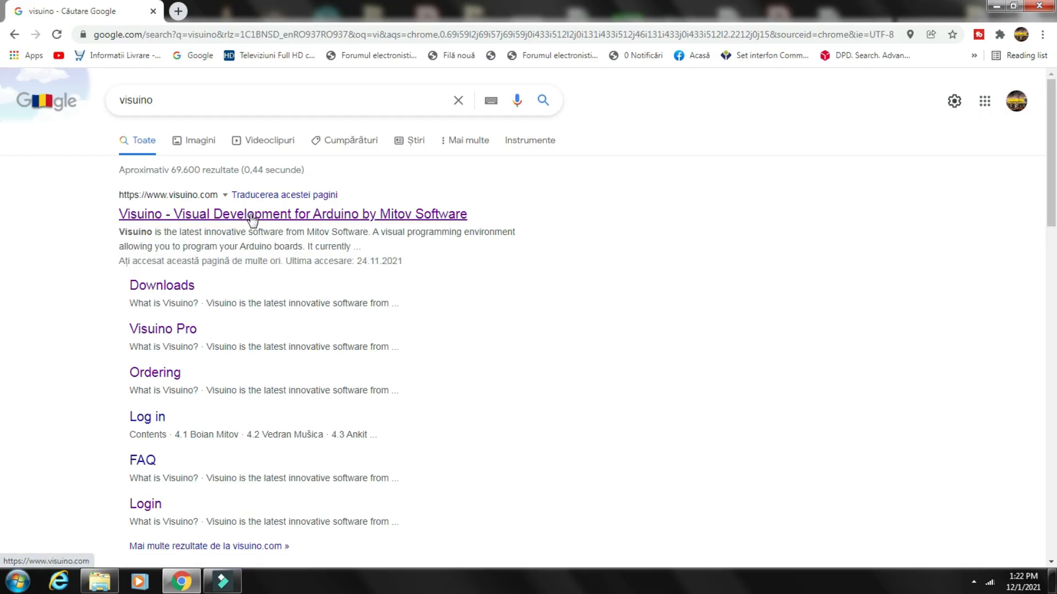
Go from the search results to visuino.com's Downloads page showing the Visuino 8.0.0.37 and Pro links.
click(292, 214)
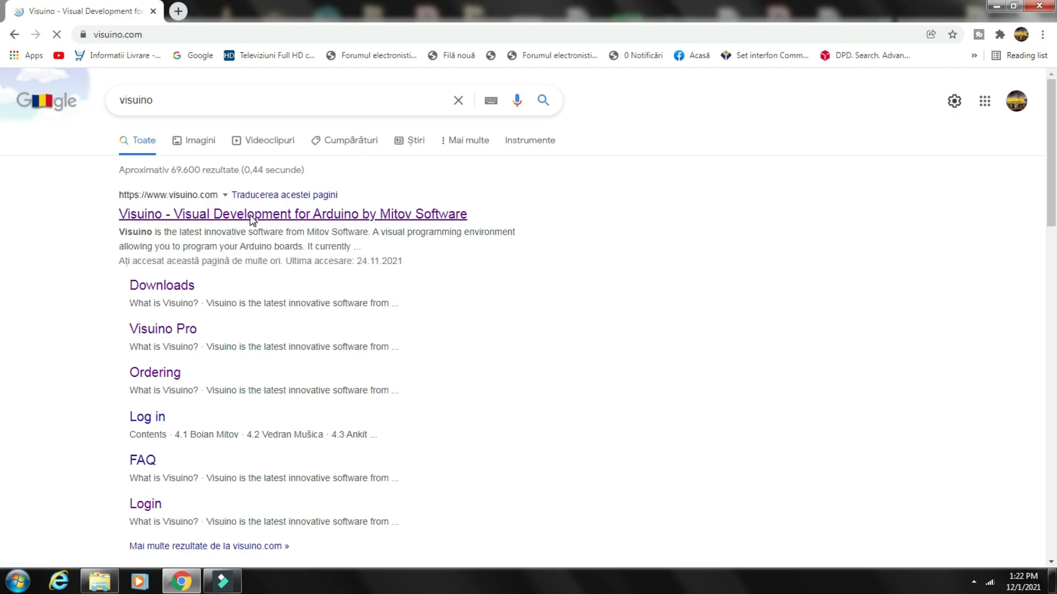
click(291, 214)
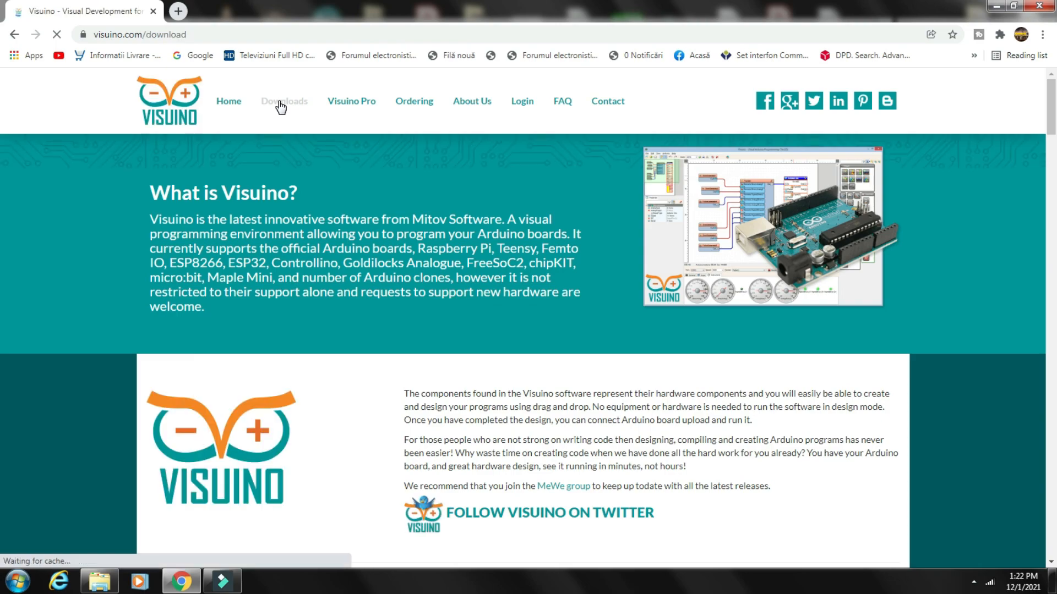
click(284, 102)
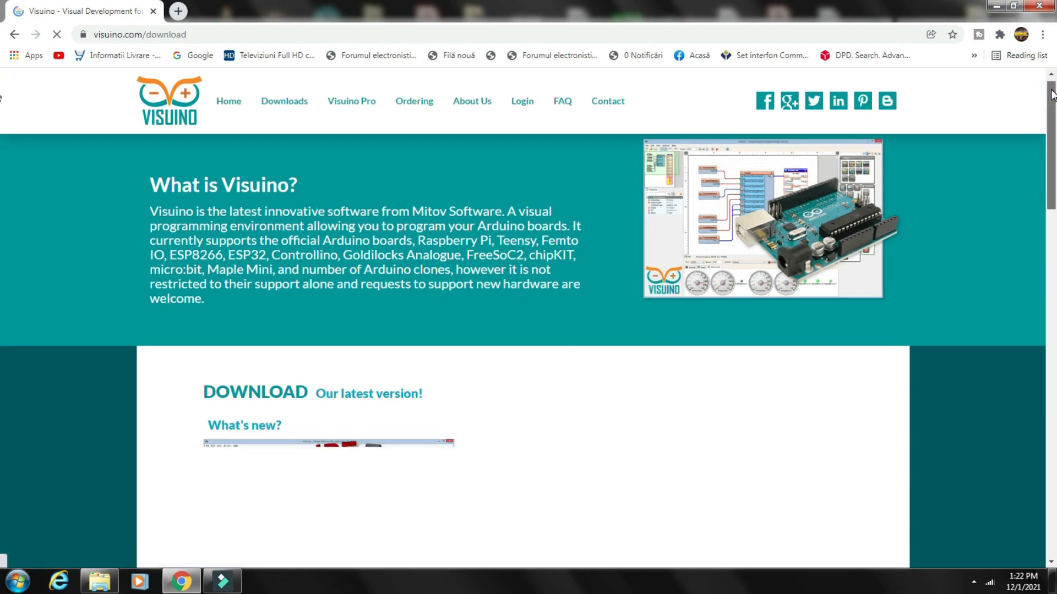
scroll(down, 3)
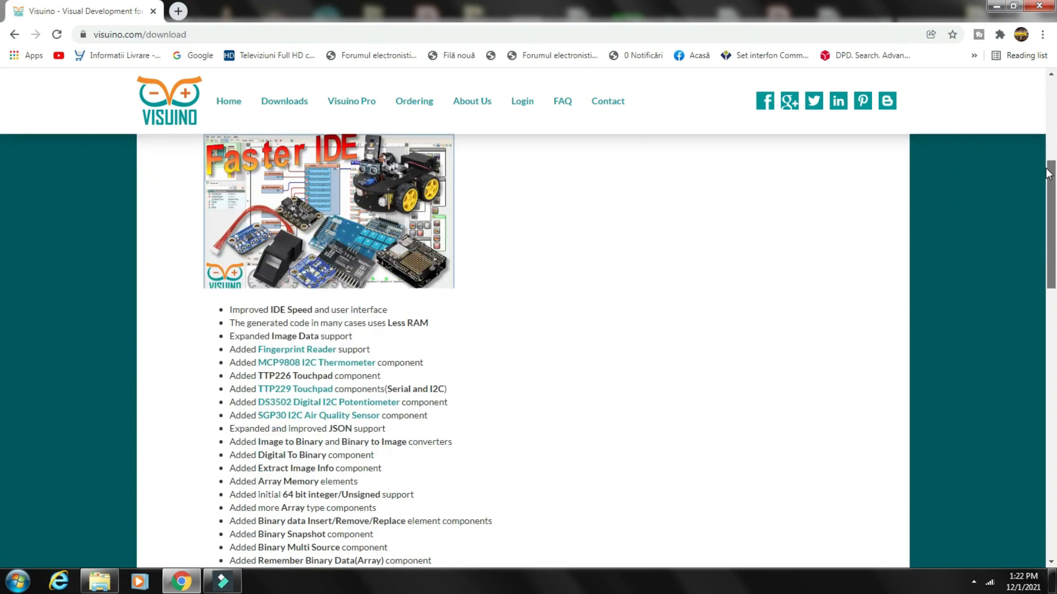
scroll(down, 3)
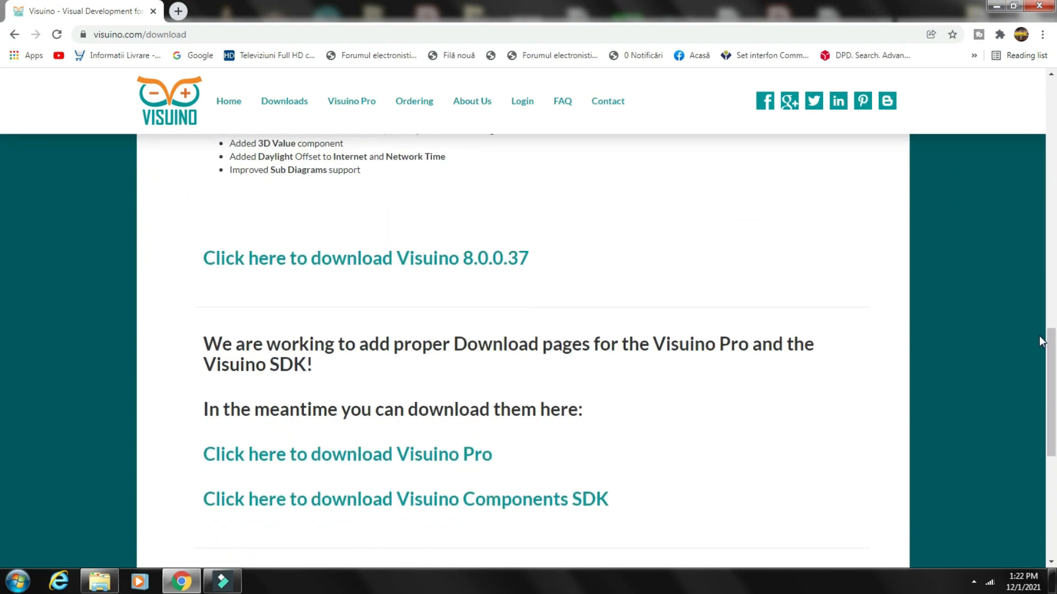
mouse_move(428, 257)
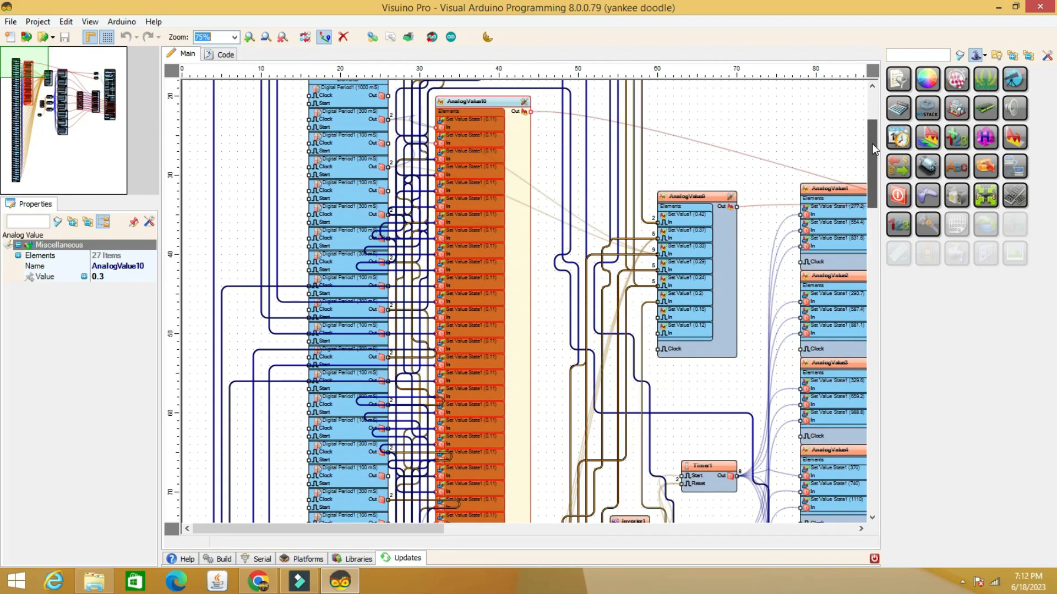
Select a Digital Period element in Sequence1's Elements editor to see its 300 ms delay.
scroll(down, 3)
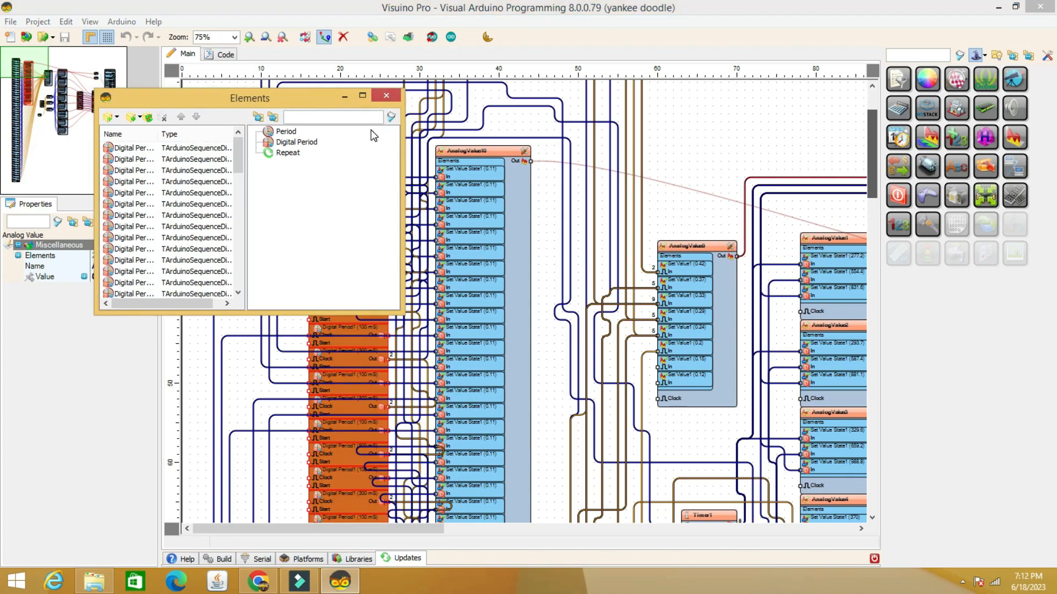
click(288, 152)
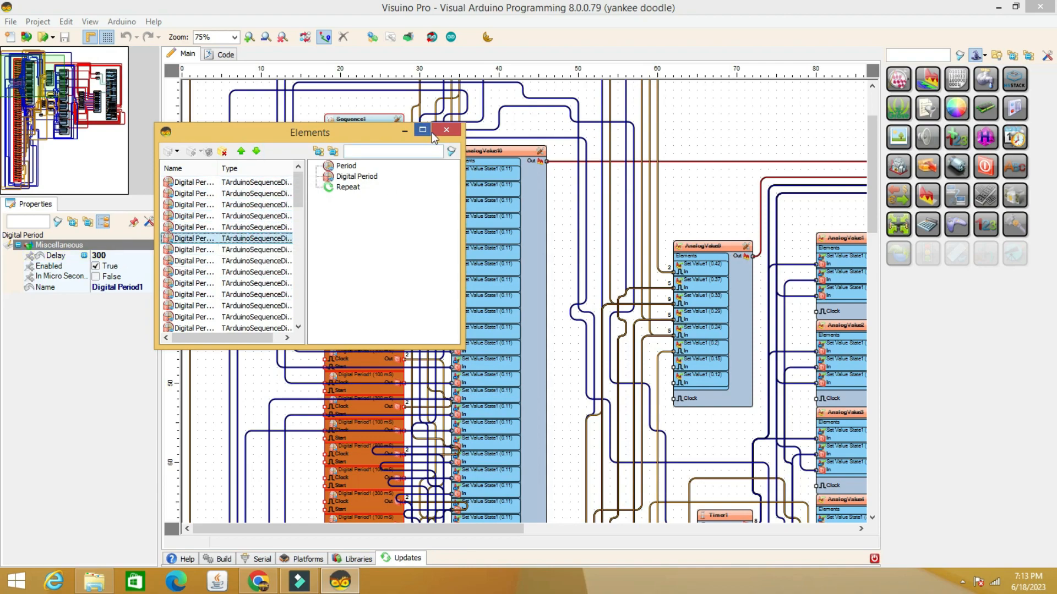
Close the Elements editor and show Sequence1's properties: 54 elements, Can Restart and Repeat true.
click(445, 130)
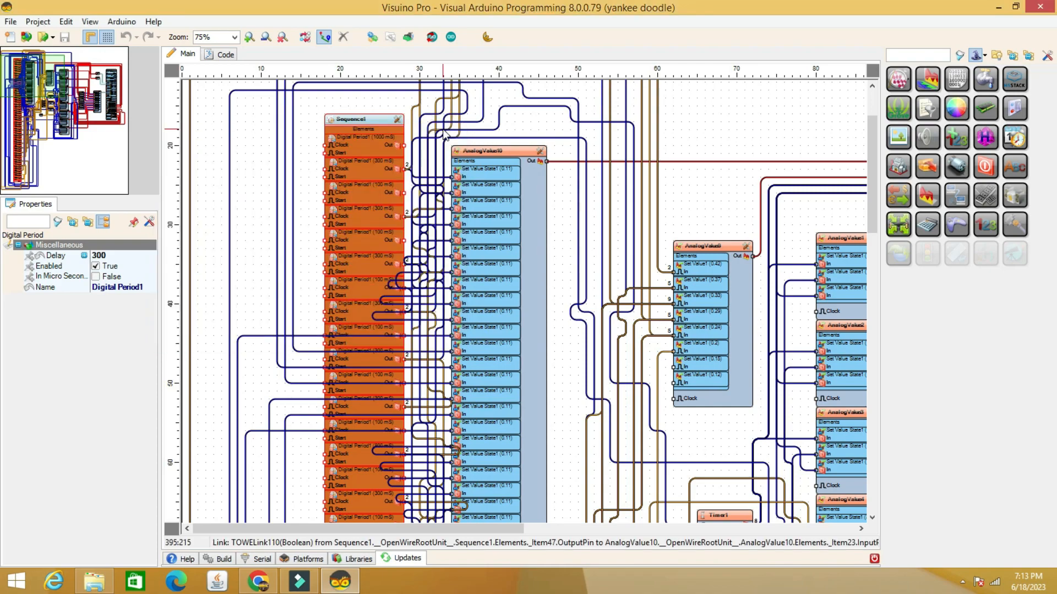
click(353, 118)
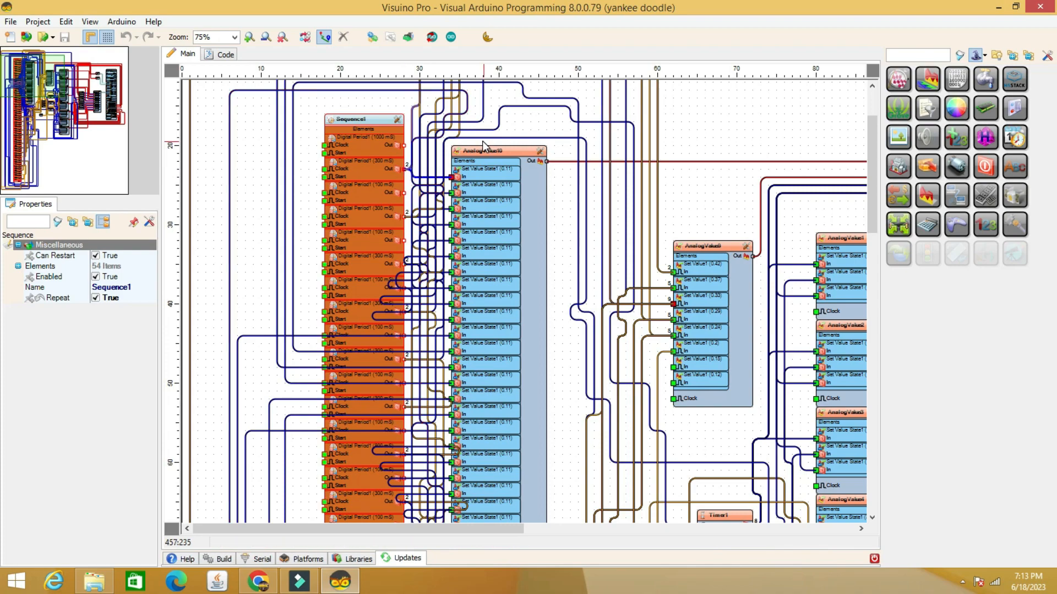
mouse_move(668, 196)
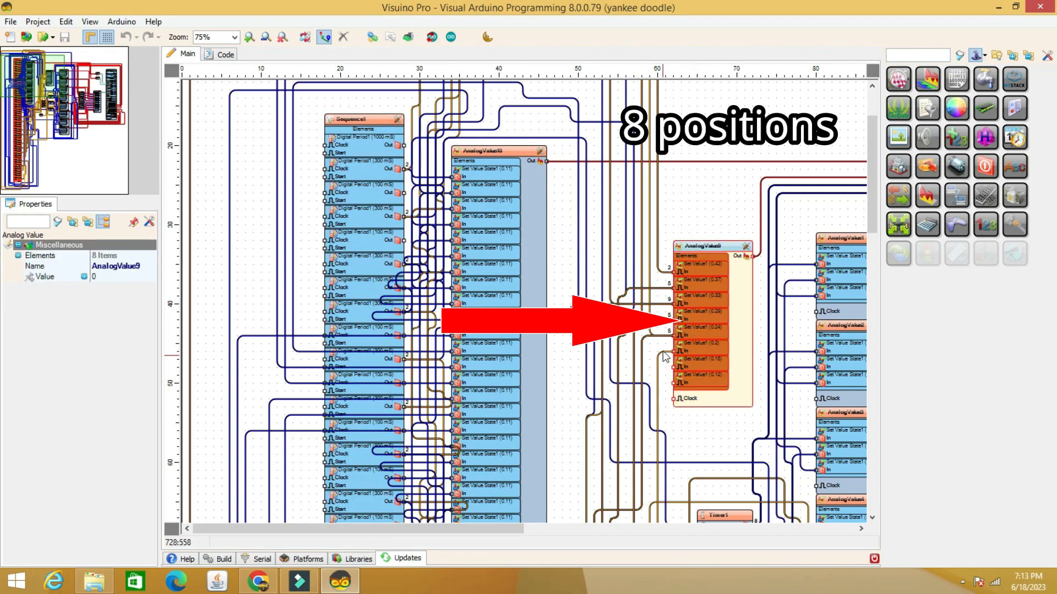
mouse_move(703, 378)
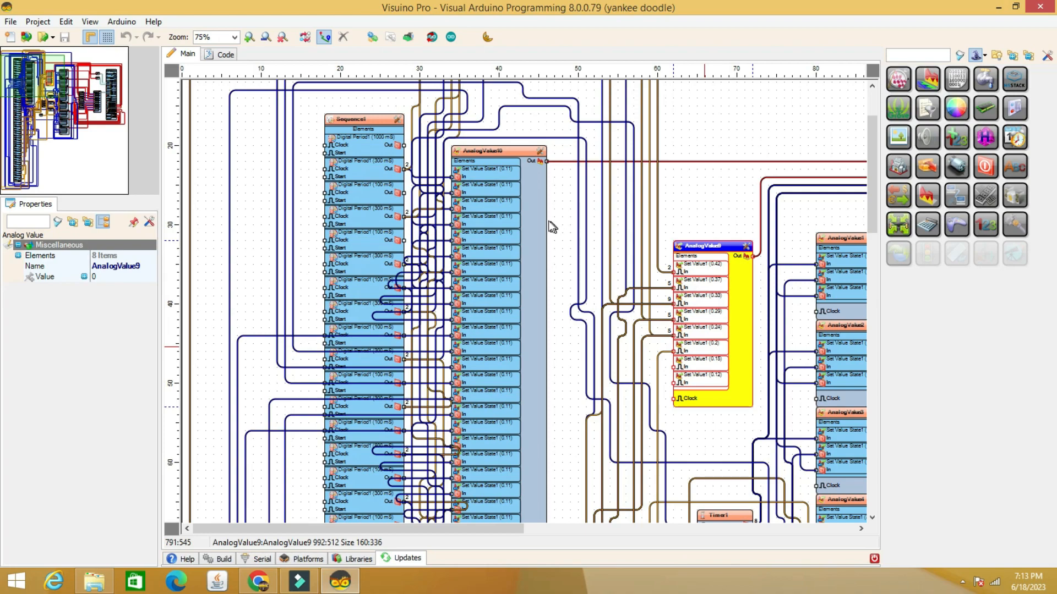
click(499, 151)
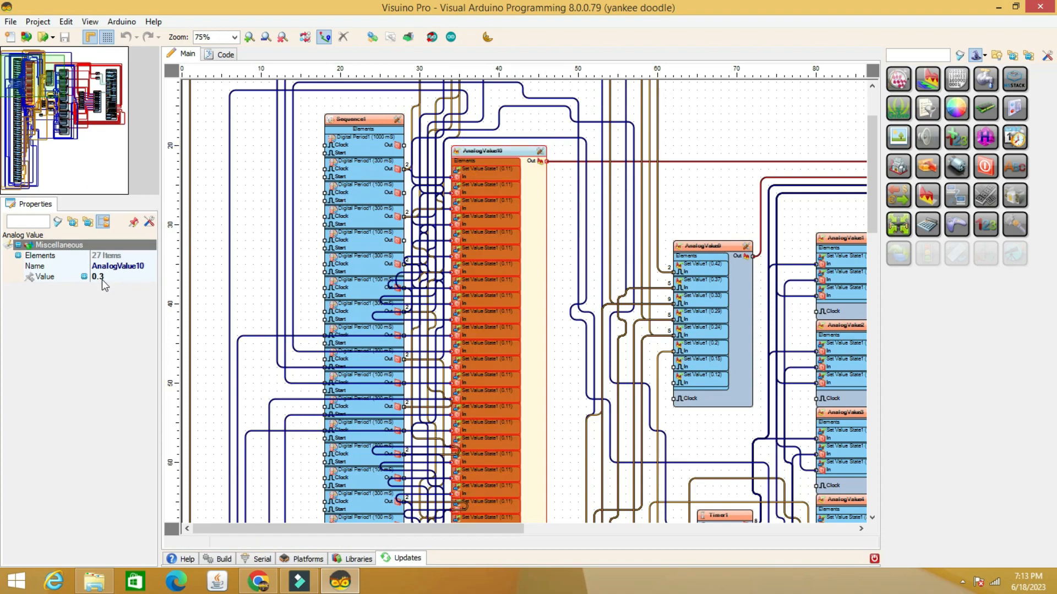
click(42, 276)
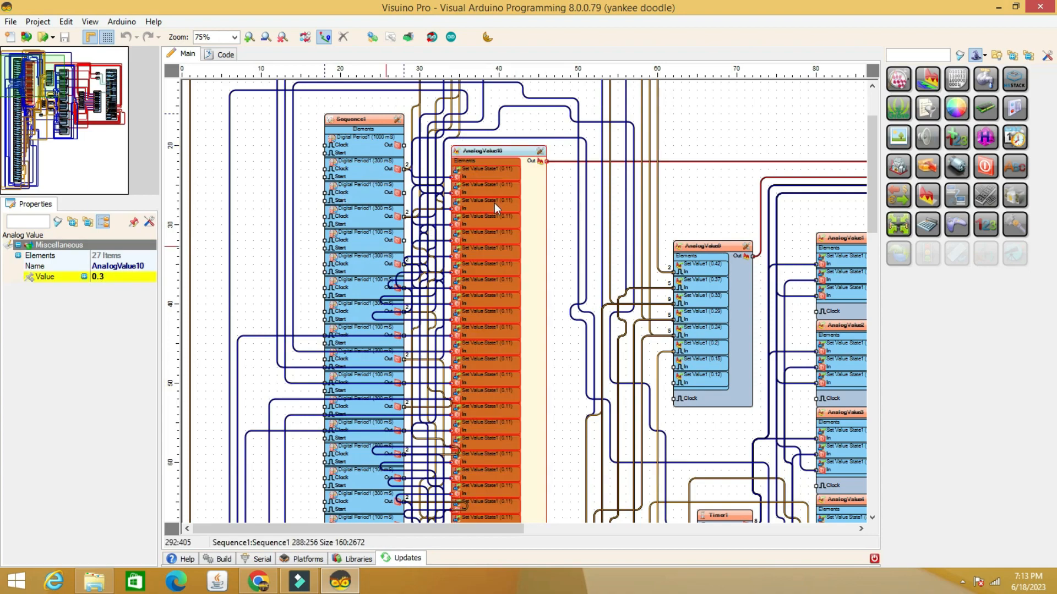
click(496, 151)
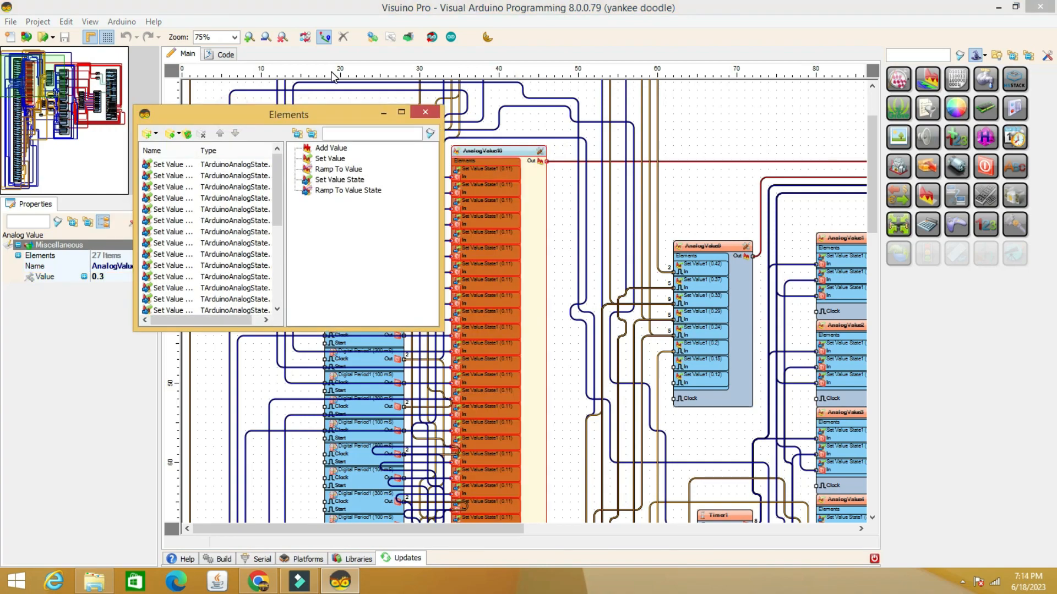
drag(289, 115, 357, 72)
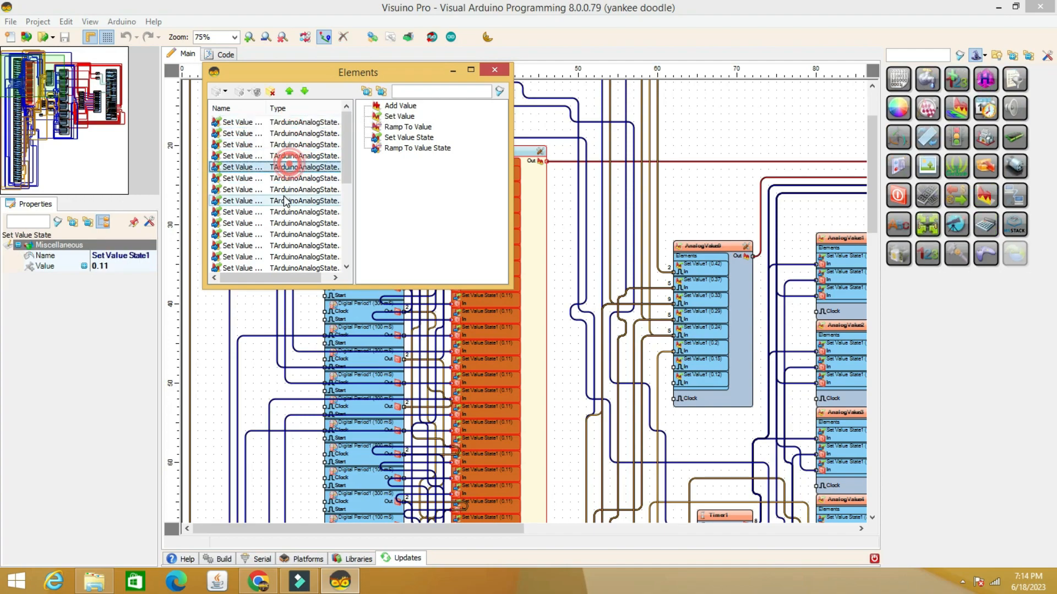
click(239, 201)
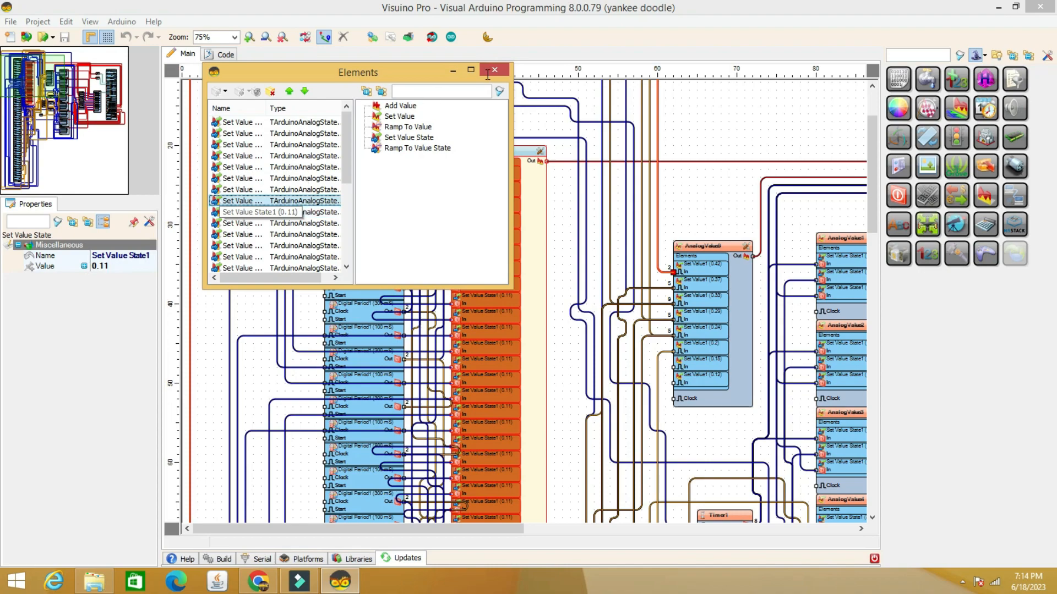
click(494, 71)
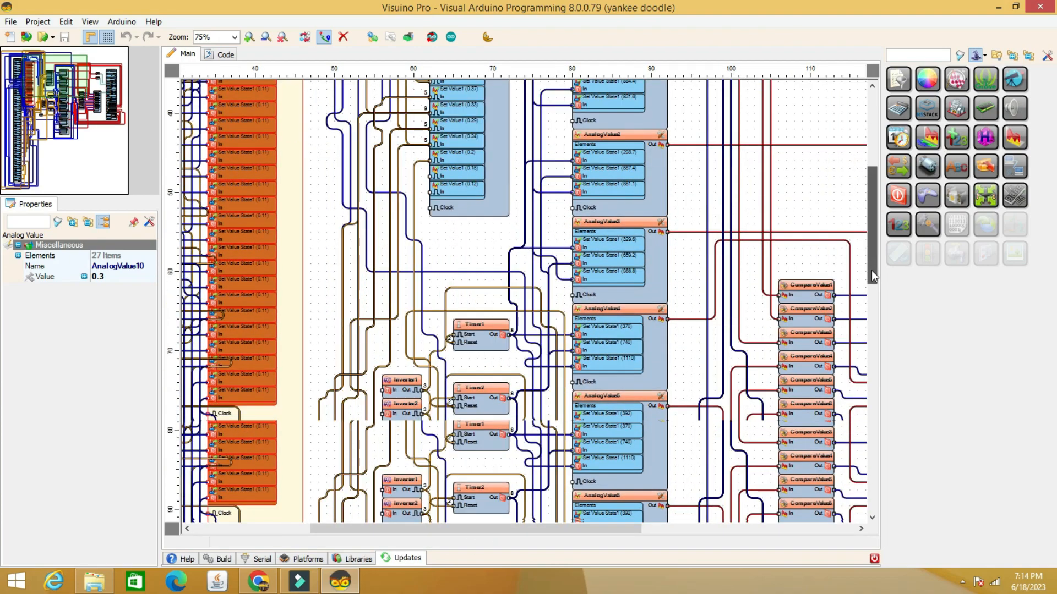
Select CompareValue1 to show its settings: compare type ctBigger, value 0.79, only-changed true.
scroll(down, 3)
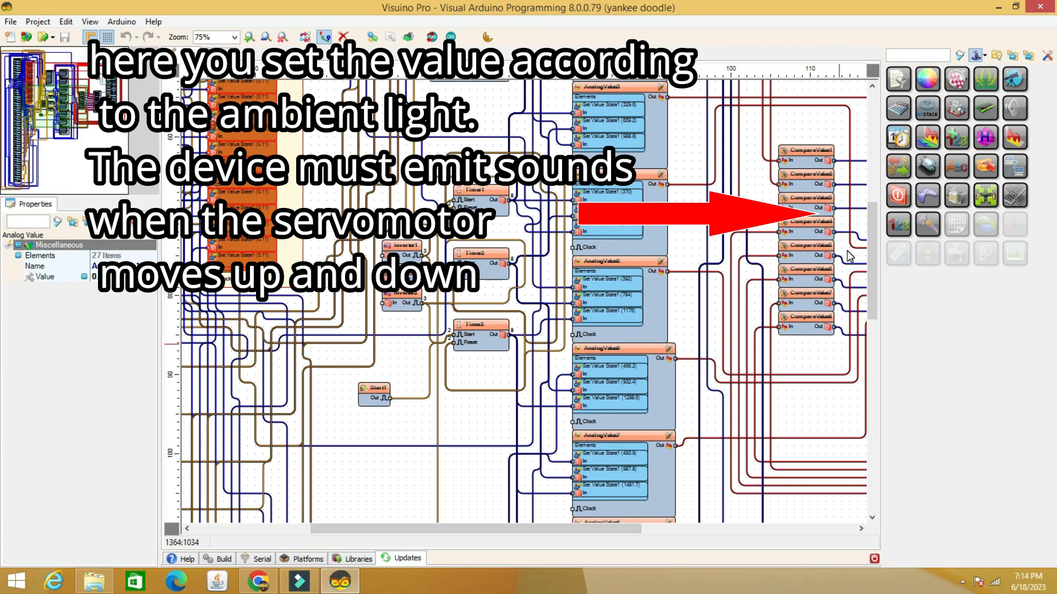
click(807, 150)
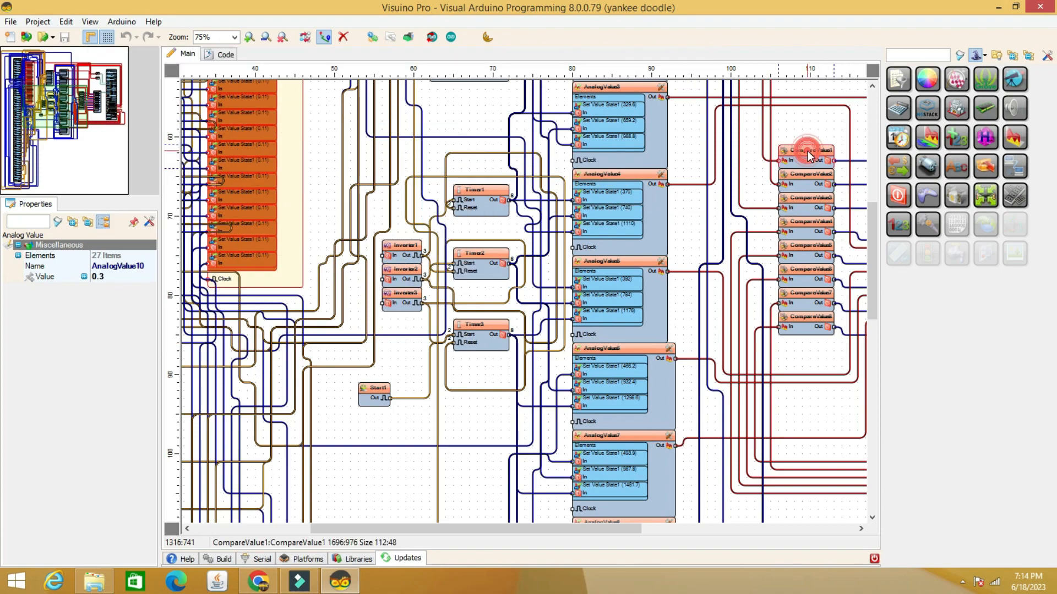
click(807, 149)
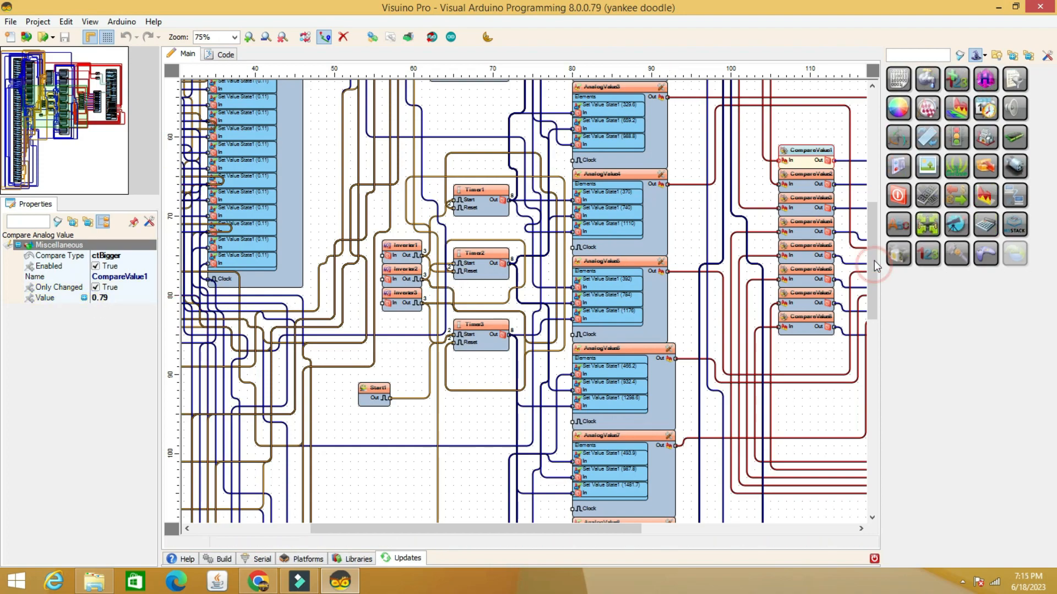
scroll(down, 3)
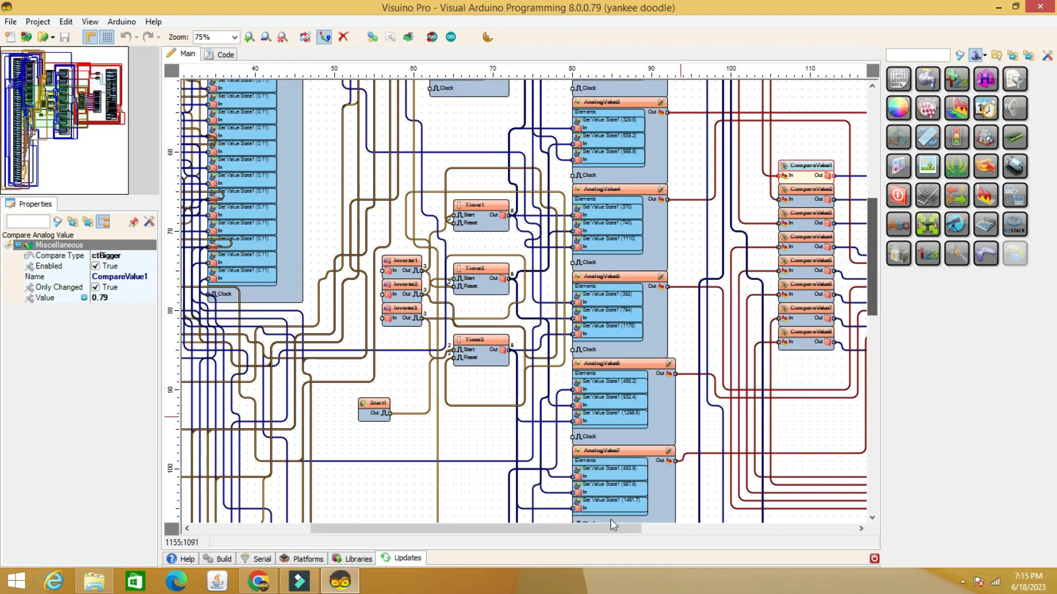